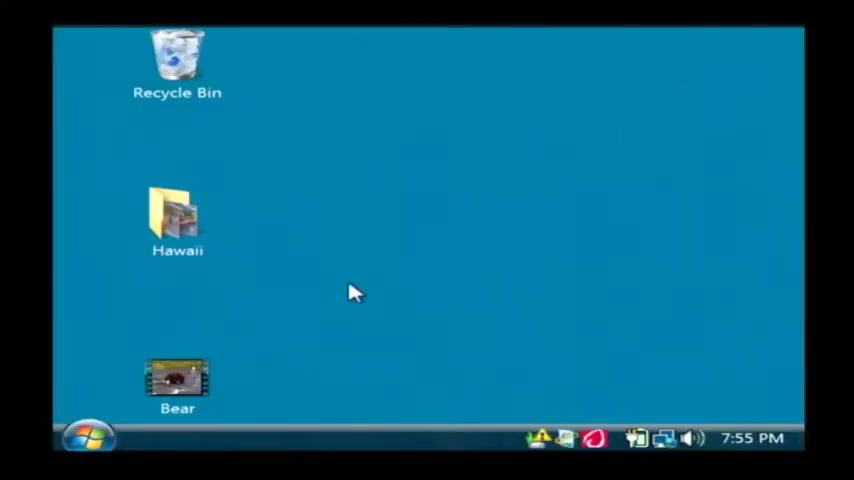
# Launch Microsoft Office PowerPoint 2007 from the Start menu's All Programs list
pyautogui.click(88, 437)
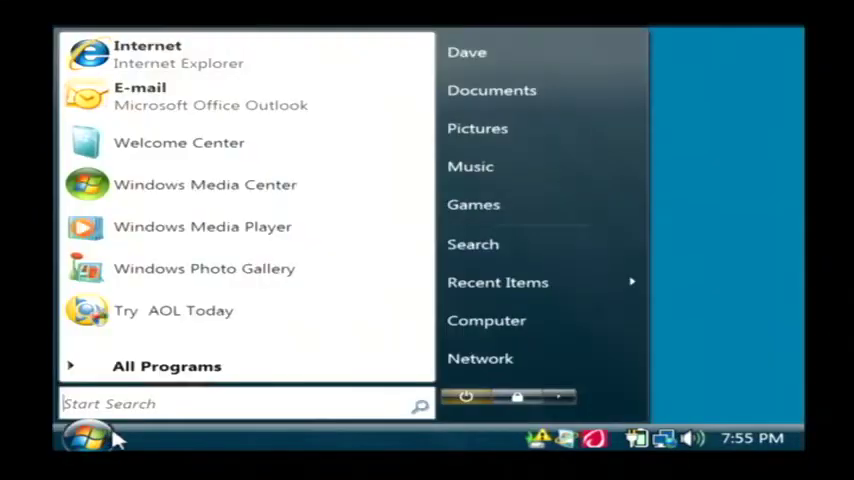
pyautogui.moveTo(155, 366)
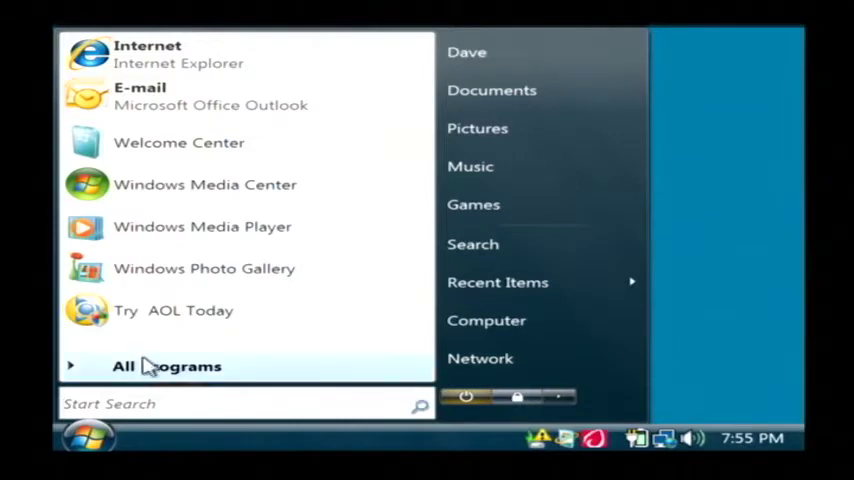
pyautogui.click(166, 366)
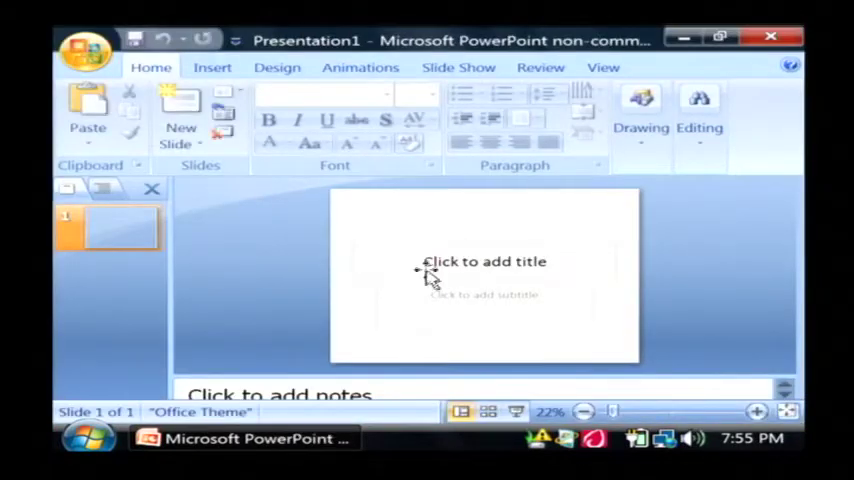
pyautogui.moveTo(497, 305)
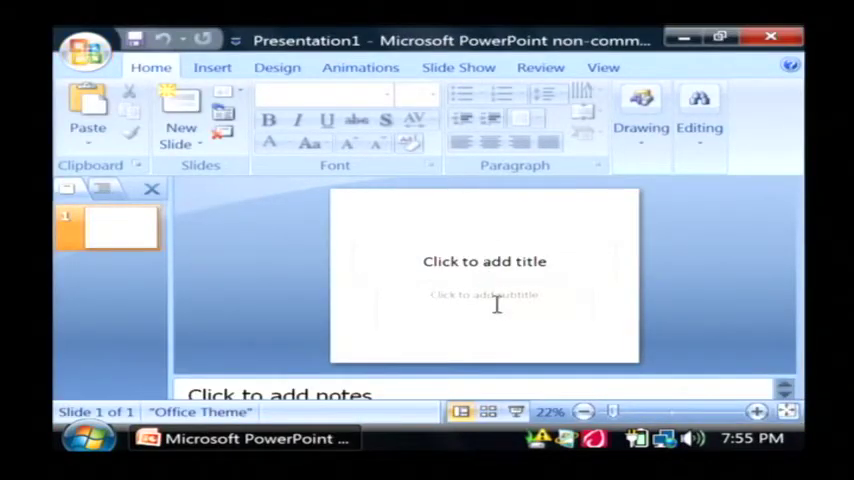
# Type 'My Multimedia Presentation' into the title slide's title placeholder
pyautogui.click(484, 261)
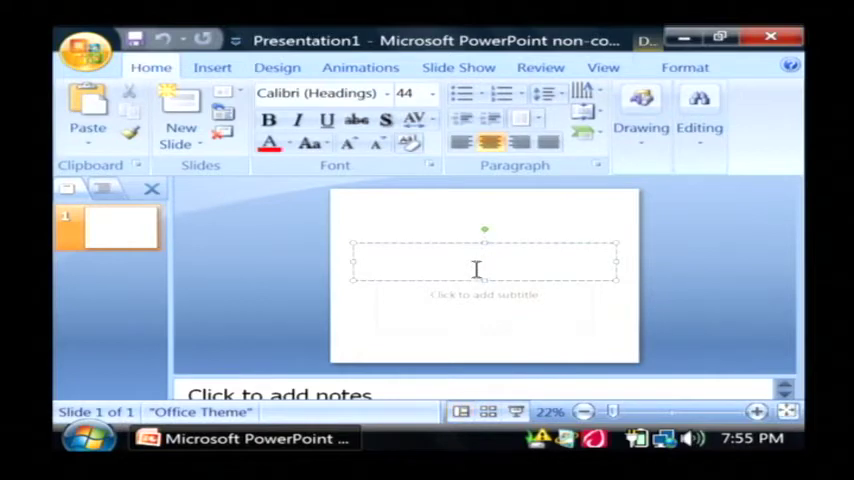
pyautogui.write('My Multimedi')
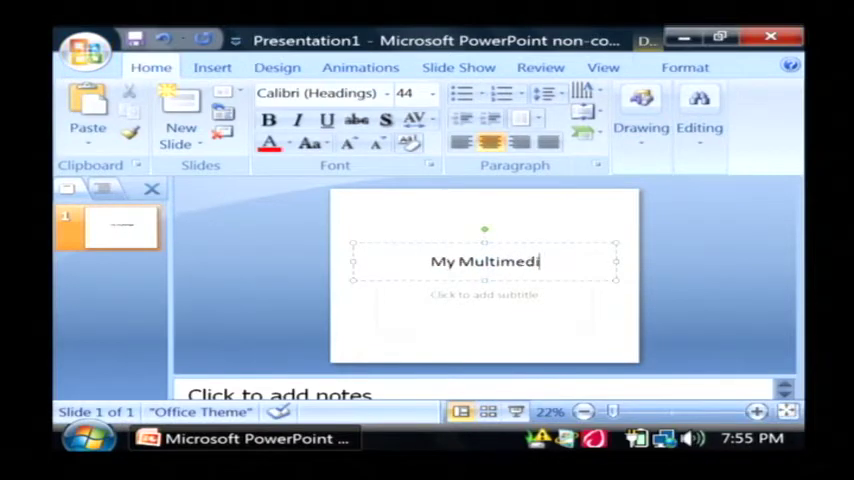
pyautogui.write('a Presentation')
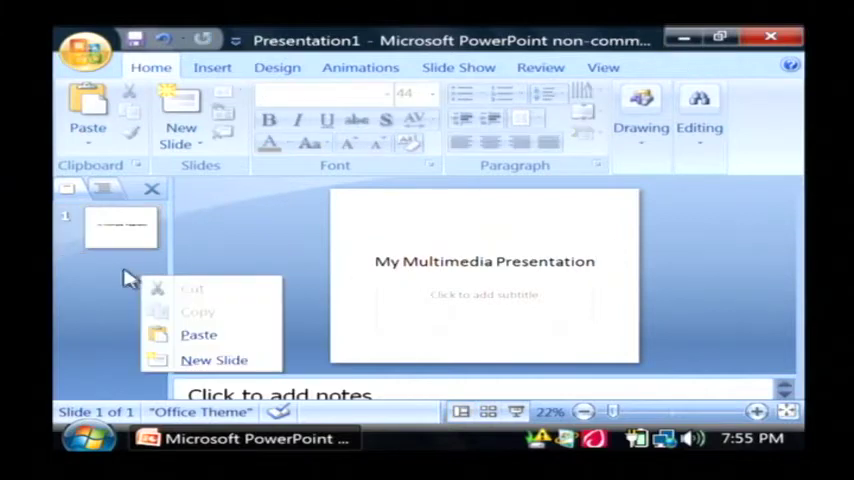
# Insert a title-and-content slide after the title slide and select it
pyautogui.click(214, 360)
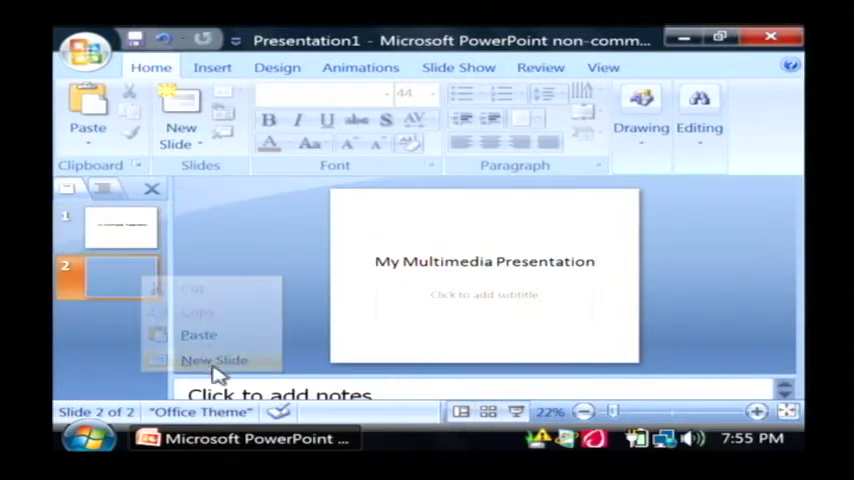
pyautogui.click(215, 360)
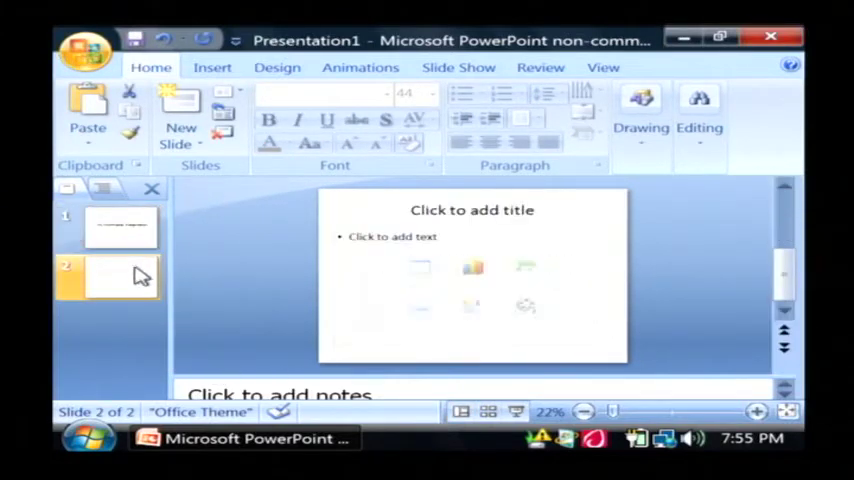
pyautogui.click(120, 227)
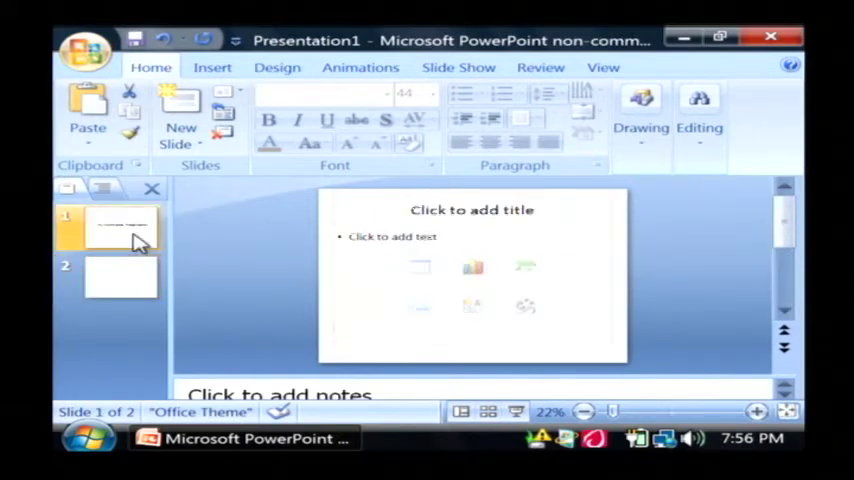
pyautogui.click(120, 277)
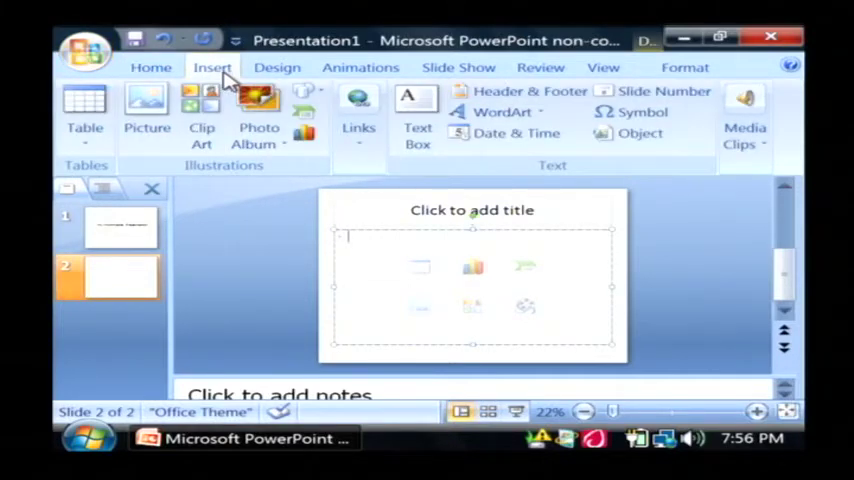
pyautogui.moveTo(147, 115)
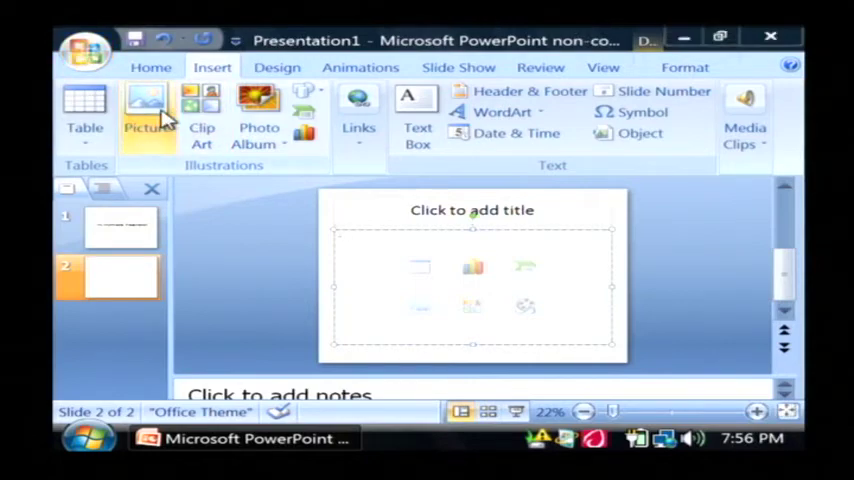
# Insert a street-parade photo from Desktop > Hawaii onto slide 2
pyautogui.click(147, 115)
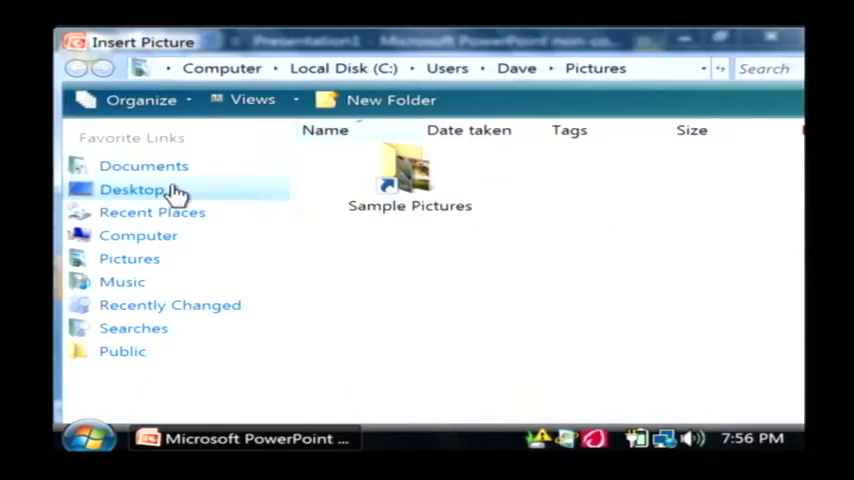
pyautogui.click(131, 189)
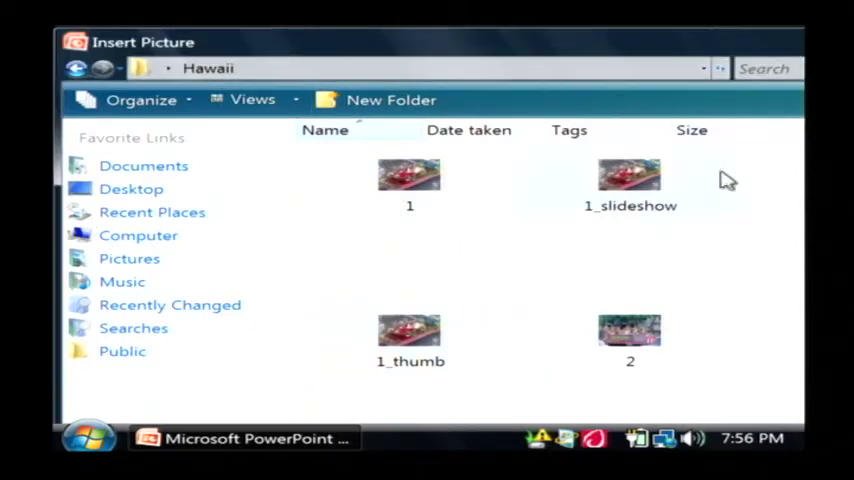
pyautogui.scroll(-3)
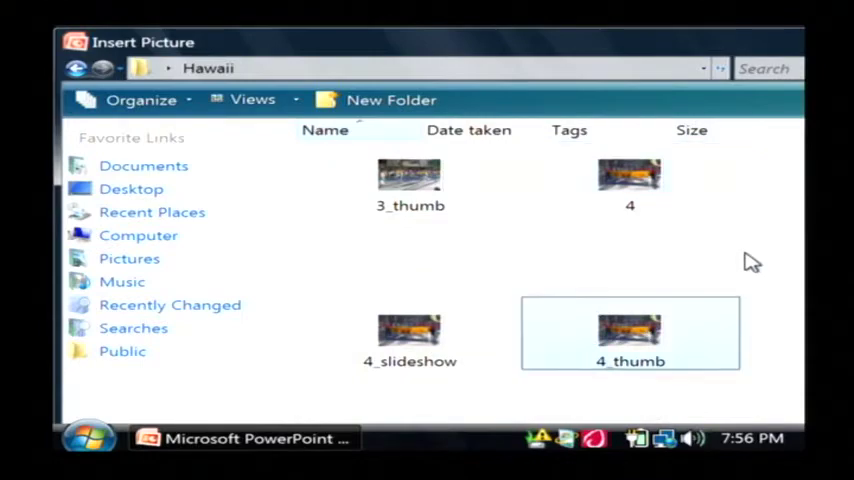
pyautogui.doubleClick(630, 330)
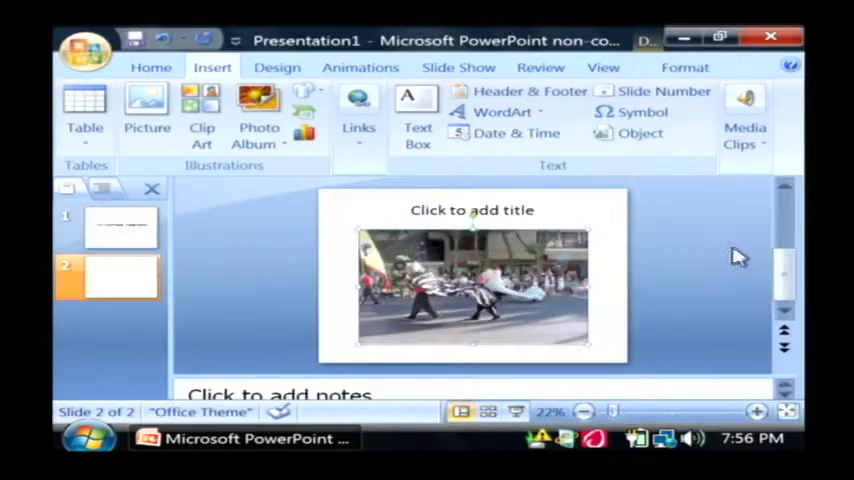
pyautogui.click(151, 67)
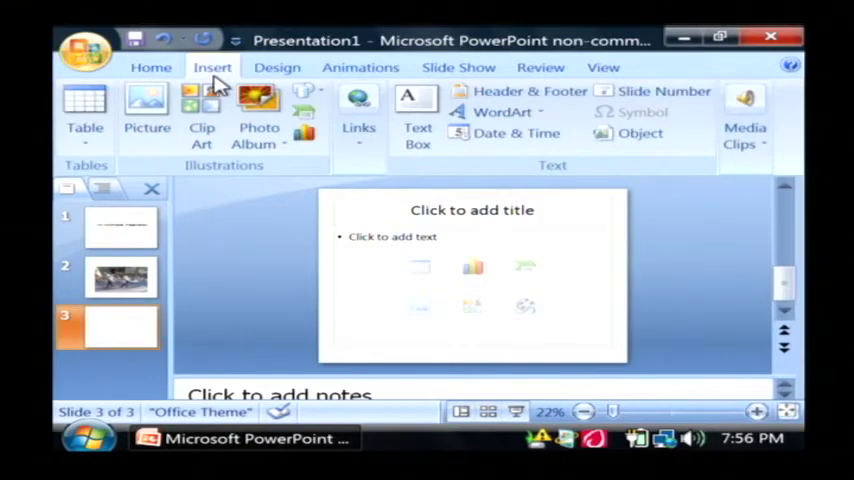
# Add another Hawaii photo to slide 3 and create a fourth slide
pyautogui.click(147, 110)
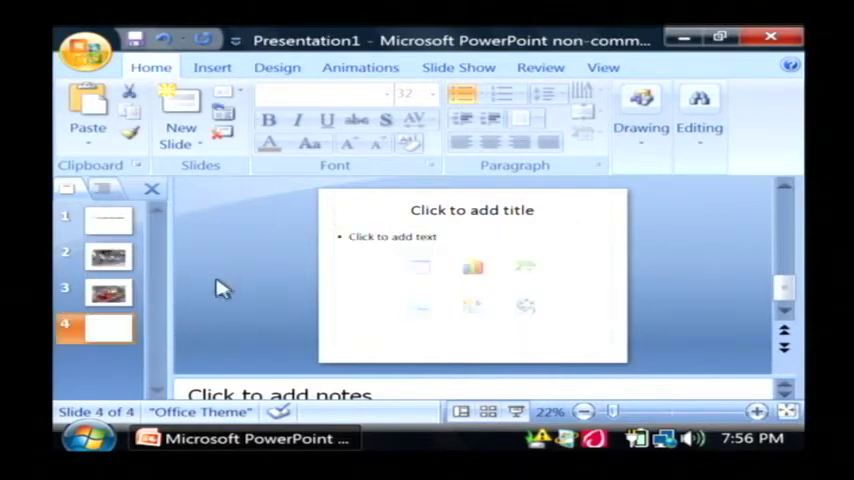
# Choose Movie from File under Insert > Media Clips for slide 4
pyautogui.click(212, 67)
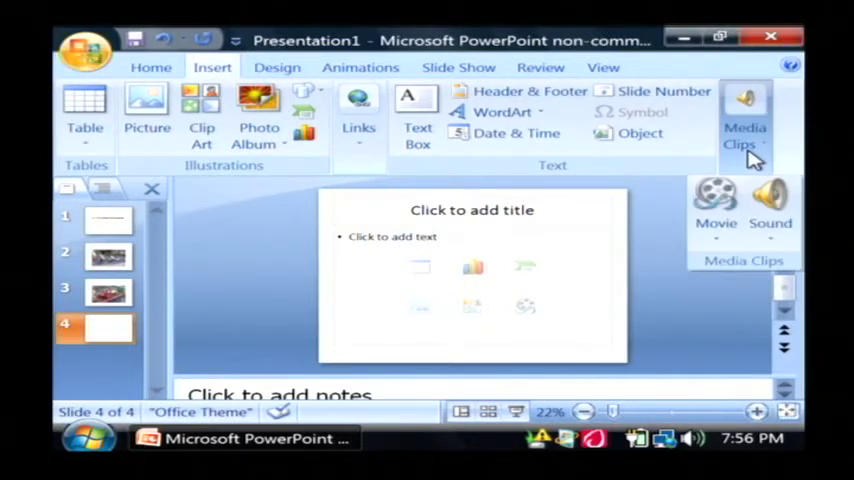
pyautogui.moveTo(752, 145)
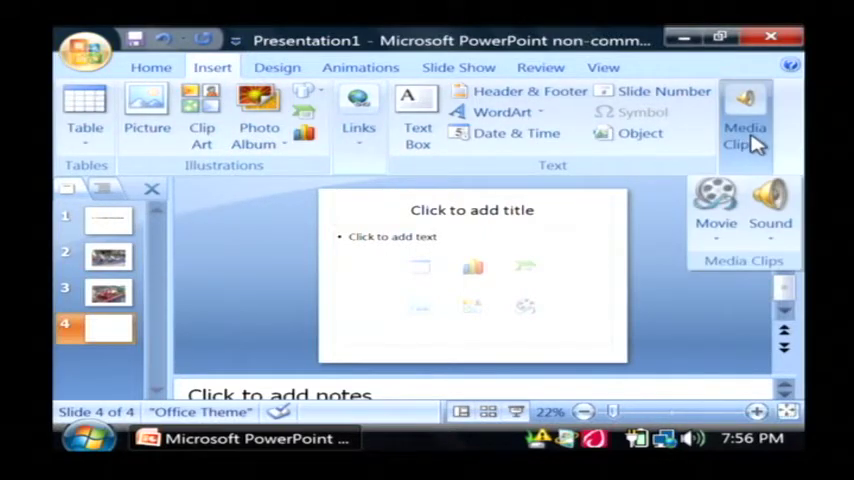
pyautogui.moveTo(715, 200)
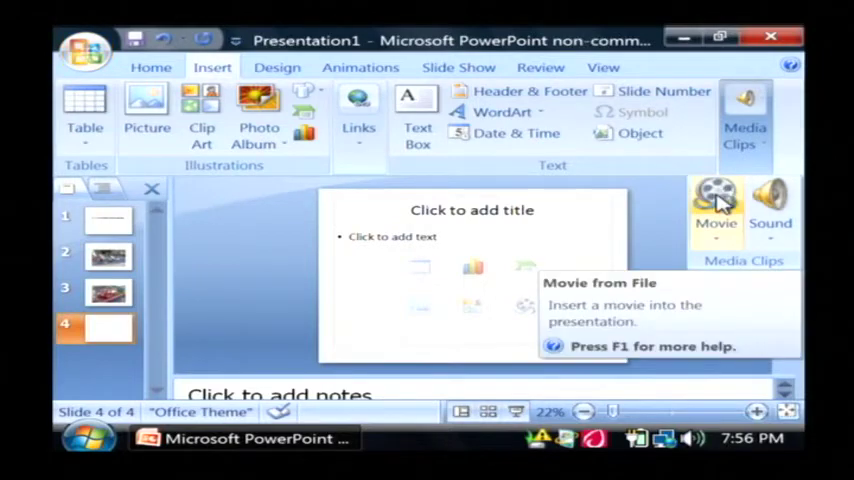
pyautogui.click(716, 200)
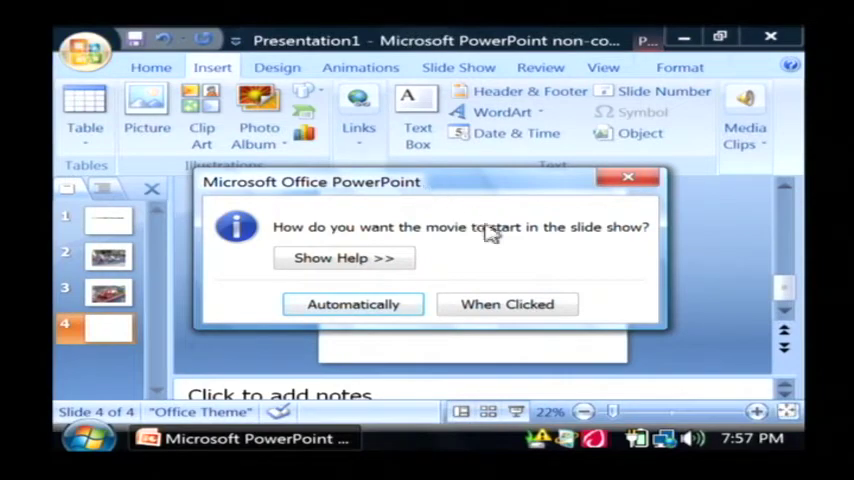
pyautogui.moveTo(425, 300)
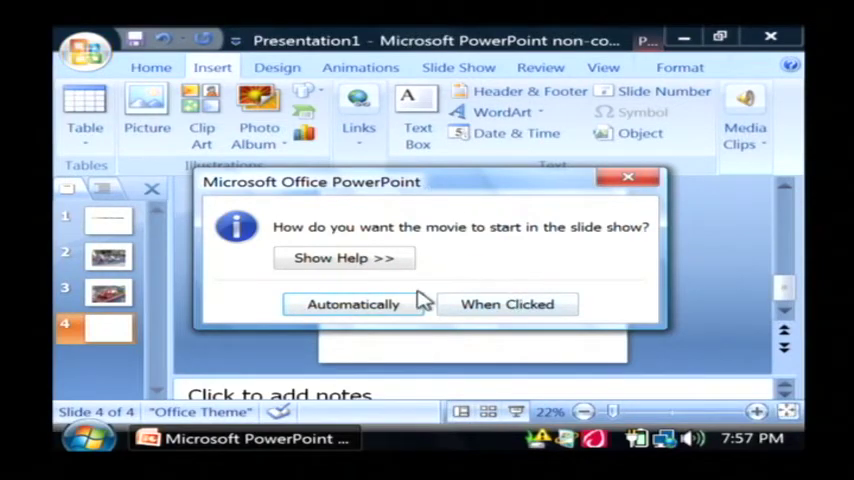
# Insert the Bear movie on slide 4, set to start automatically
pyautogui.click(353, 304)
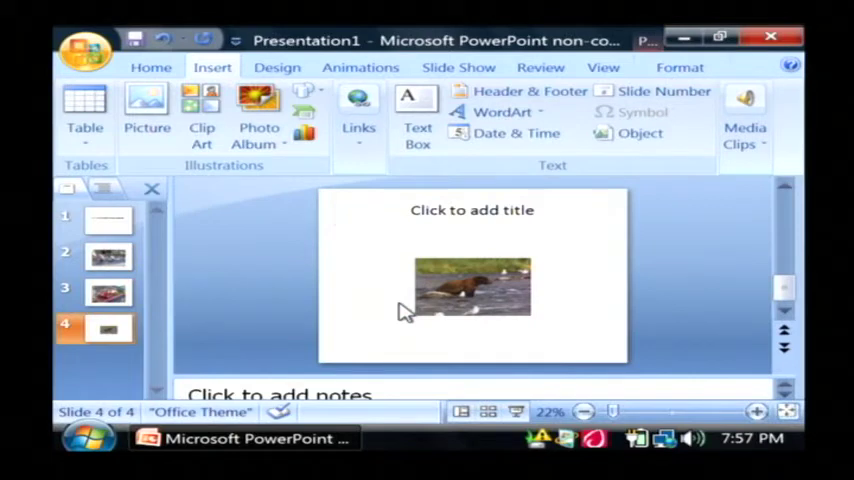